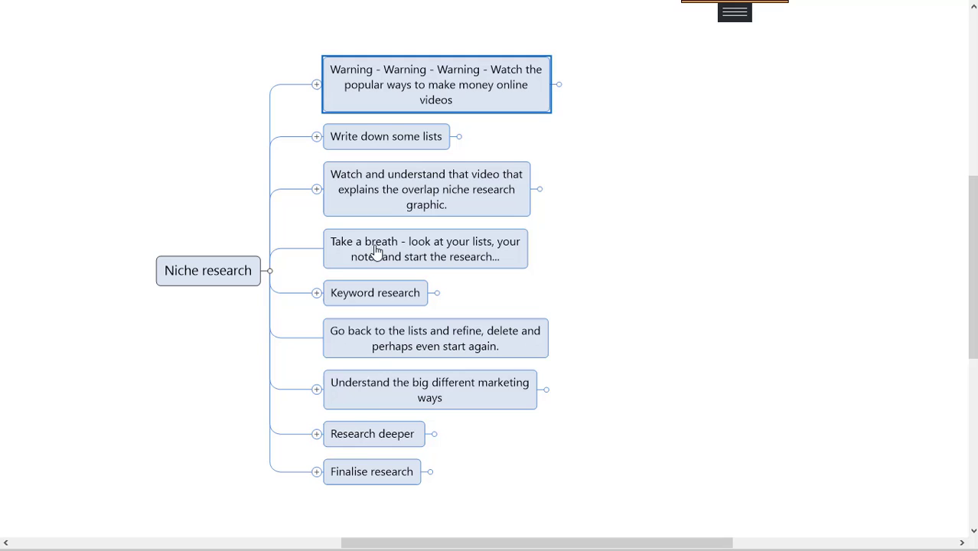
pyautogui.moveTo(366, 107)
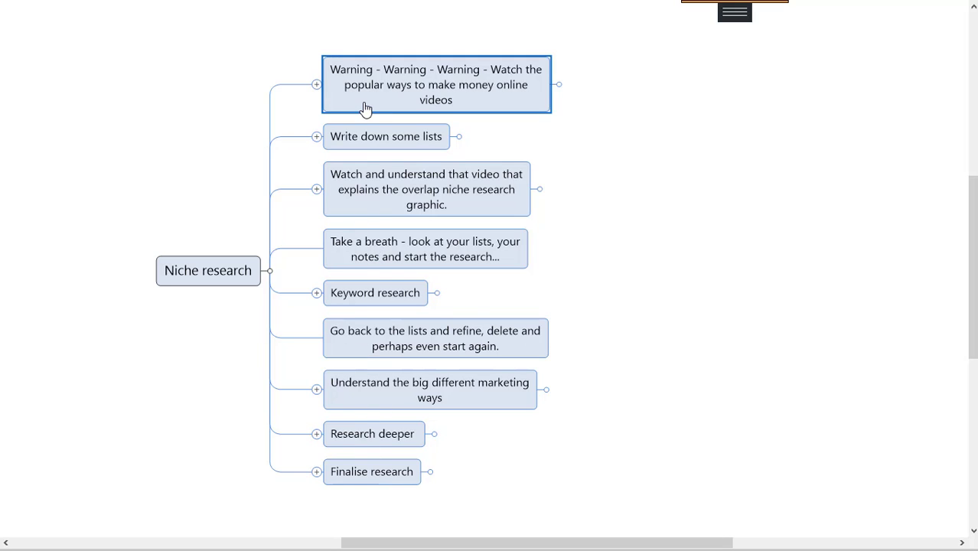
pyautogui.moveTo(370, 112)
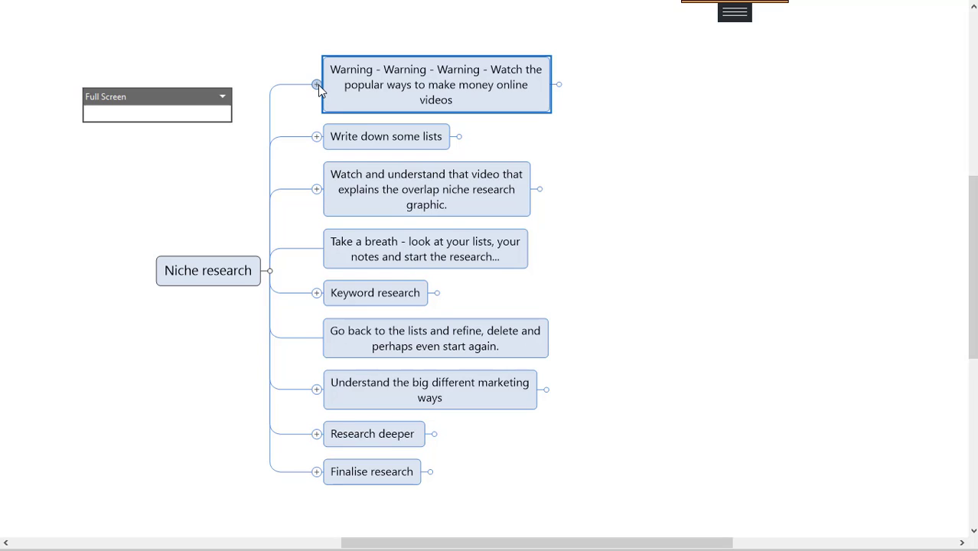
# Step: Hover the site menu and switch to the 'Popular ways to make money online' tab
pyautogui.click(316, 84)
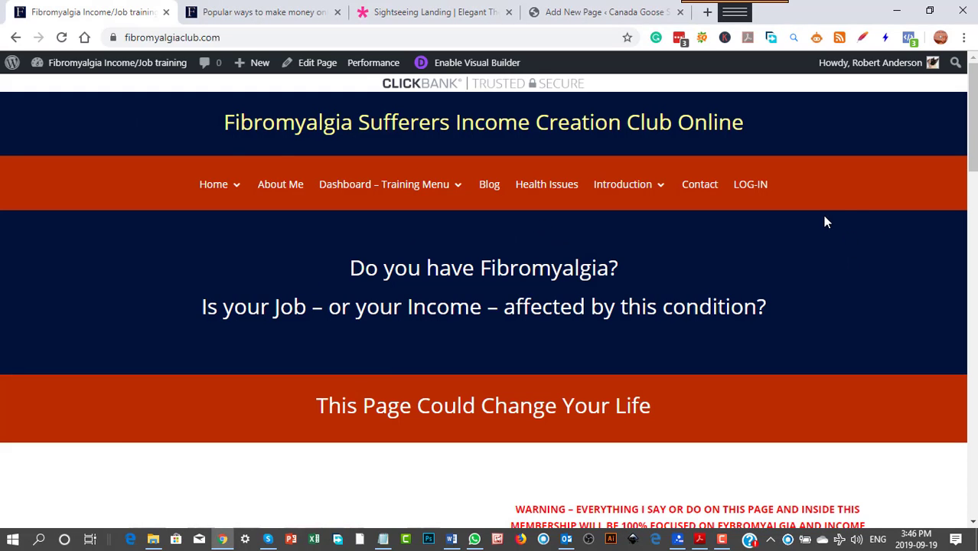
pyautogui.moveTo(623, 183)
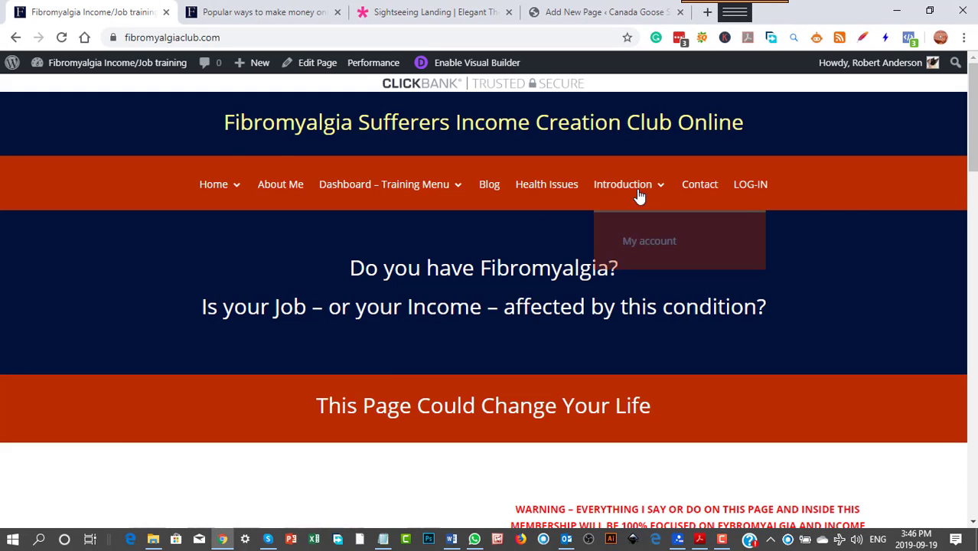
pyautogui.moveTo(704, 295)
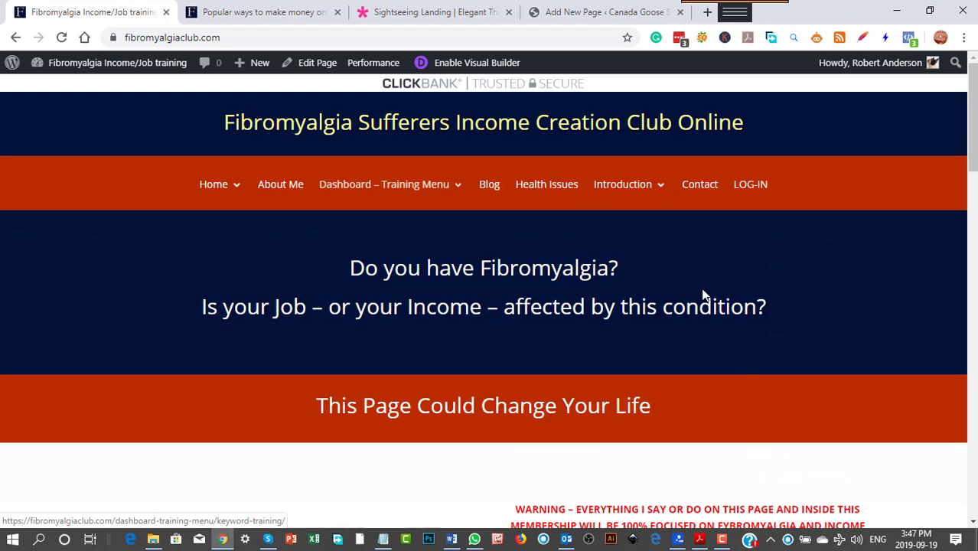
pyautogui.click(383, 184)
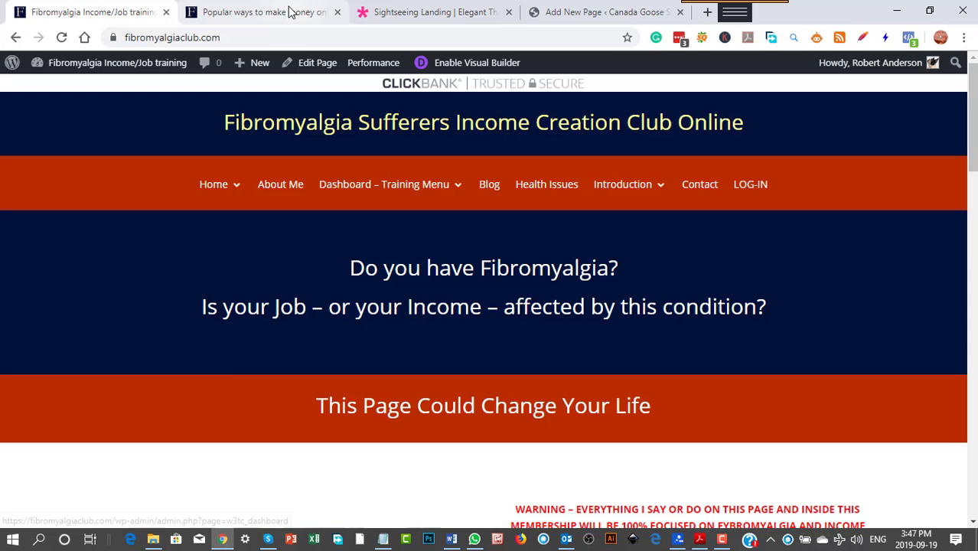
pyautogui.click(261, 11)
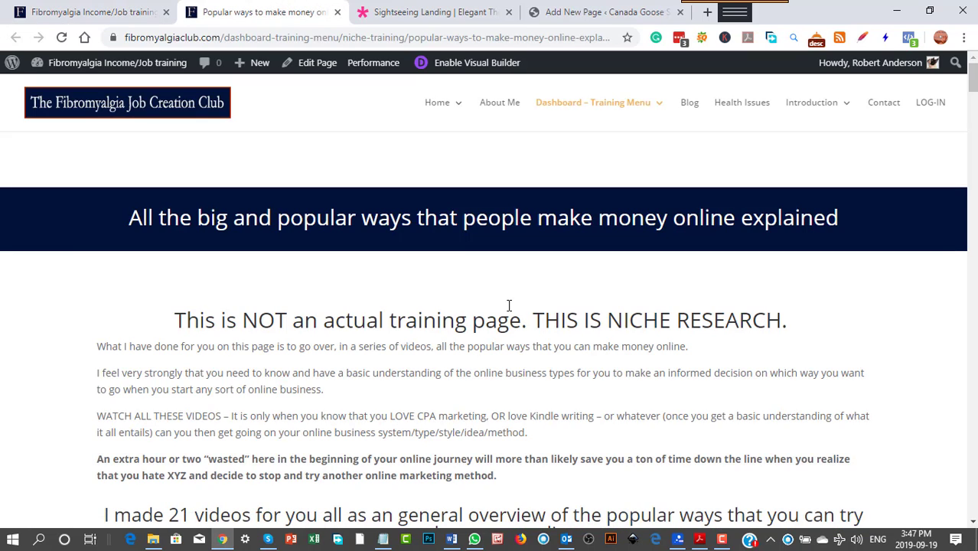
pyautogui.moveTo(785, 352)
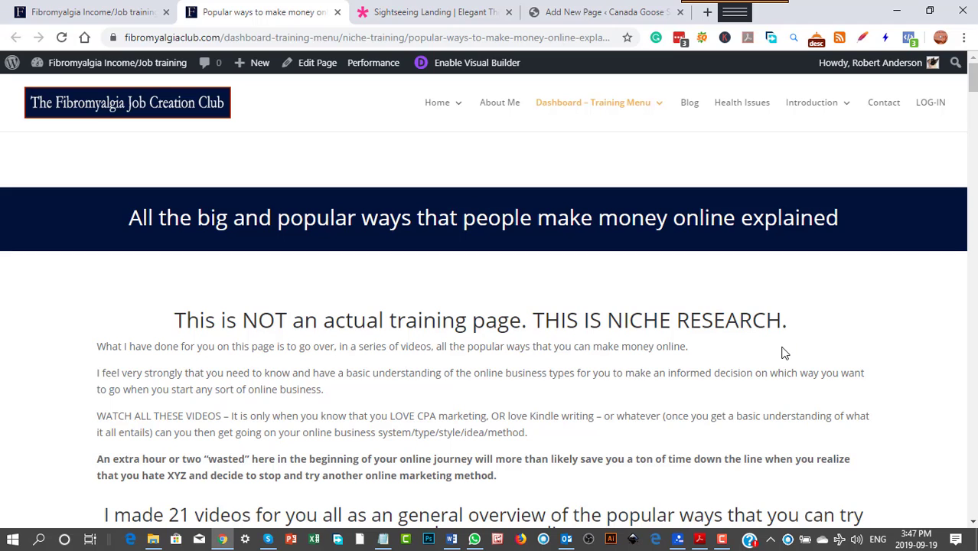
# Step: Scroll through the embedded money-making mind map to the Your Own Courses and Bundles branches
pyautogui.scroll(-3)
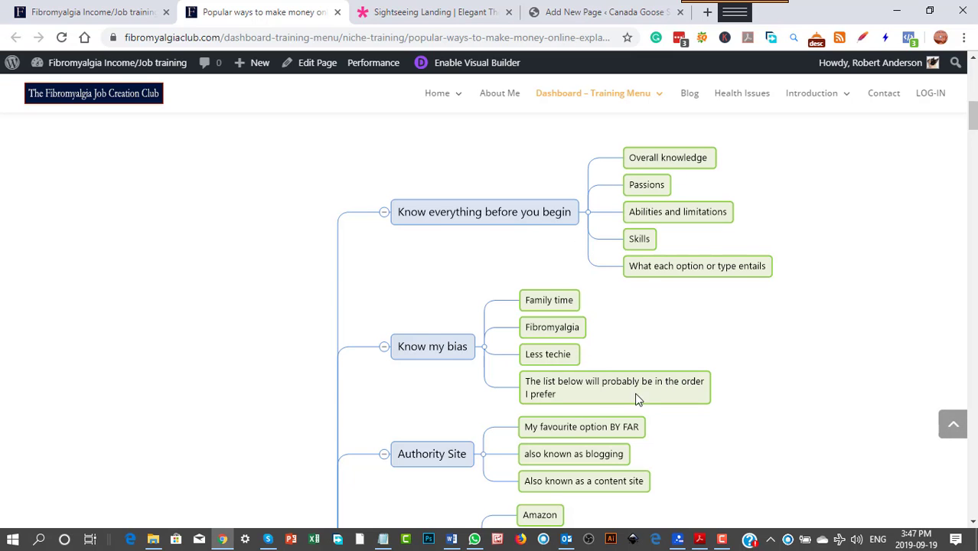
pyautogui.scroll(-3)
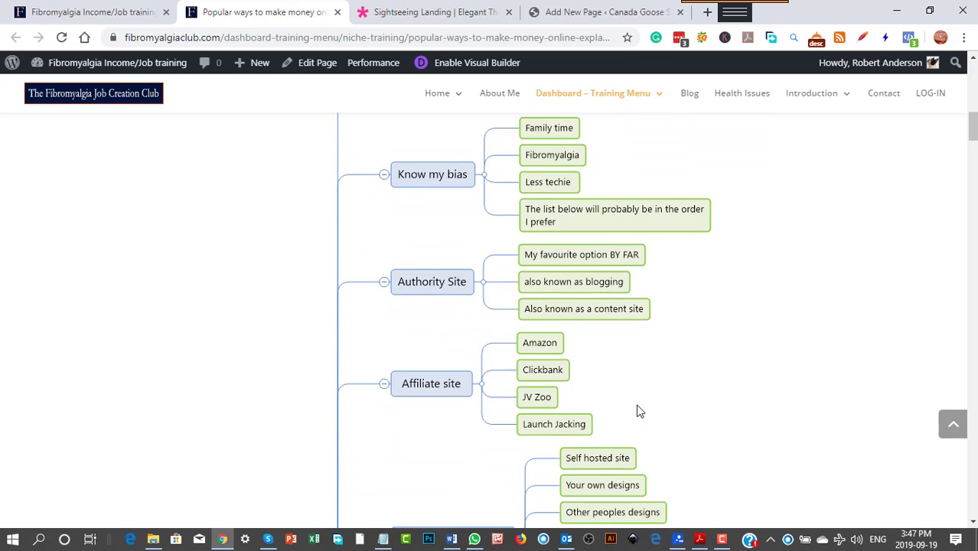
pyautogui.scroll(-3)
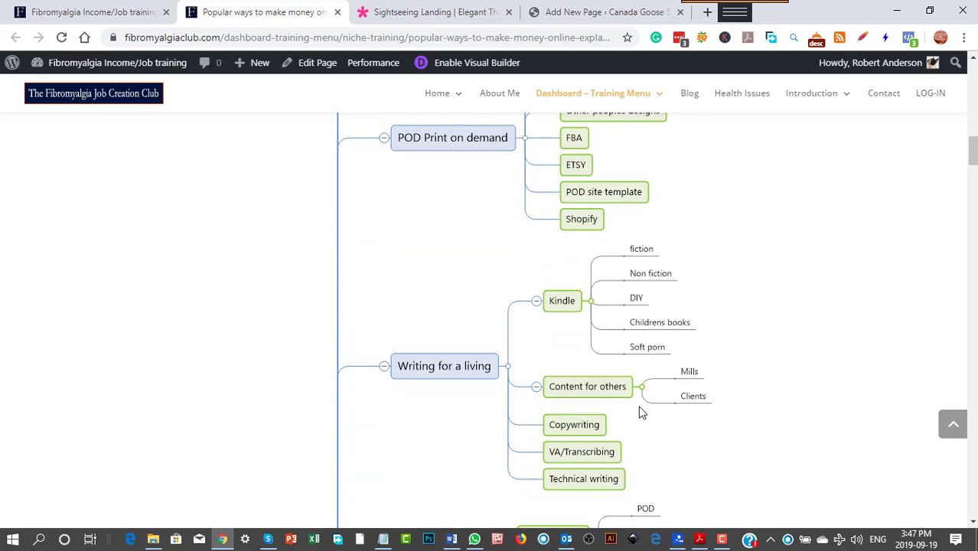
pyautogui.scroll(-3)
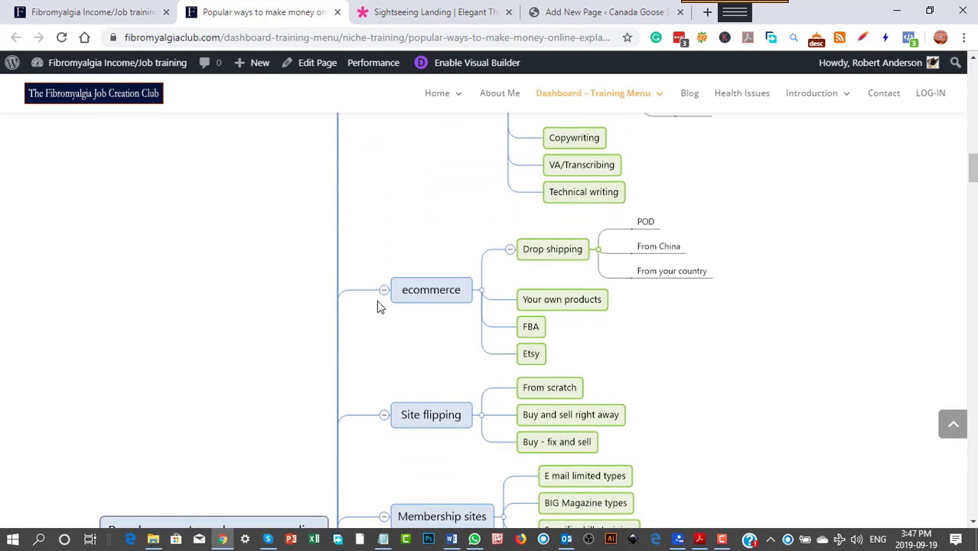
pyautogui.scroll(-3)
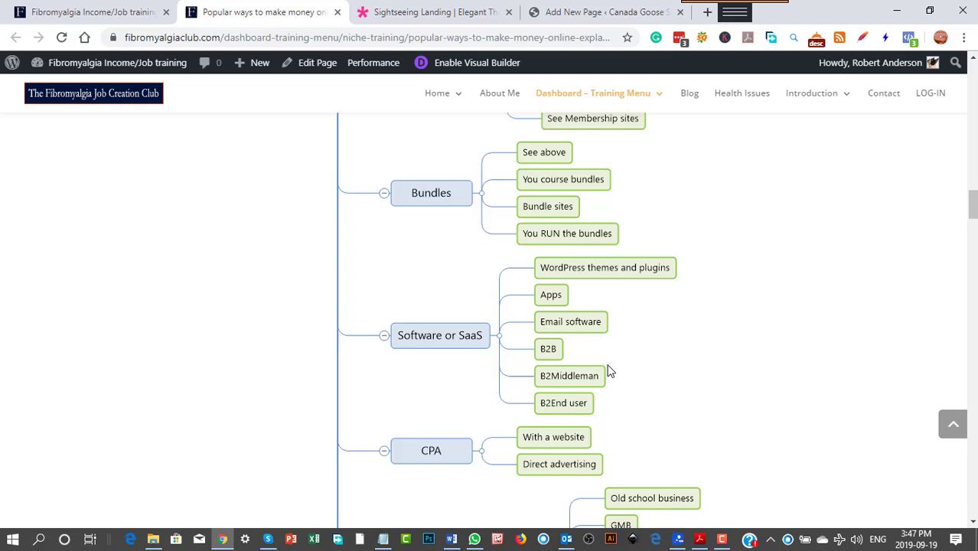
pyautogui.scroll(-3)
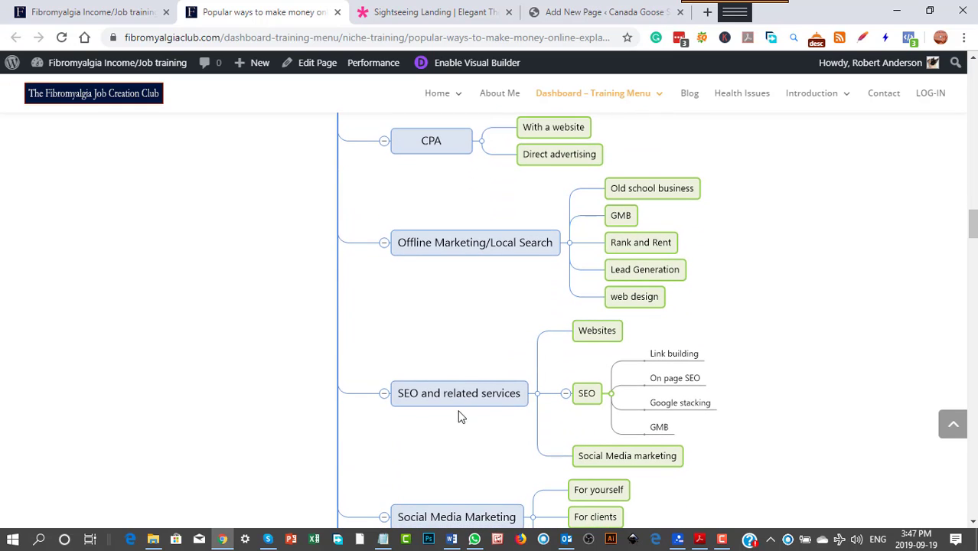
pyautogui.scroll(-3)
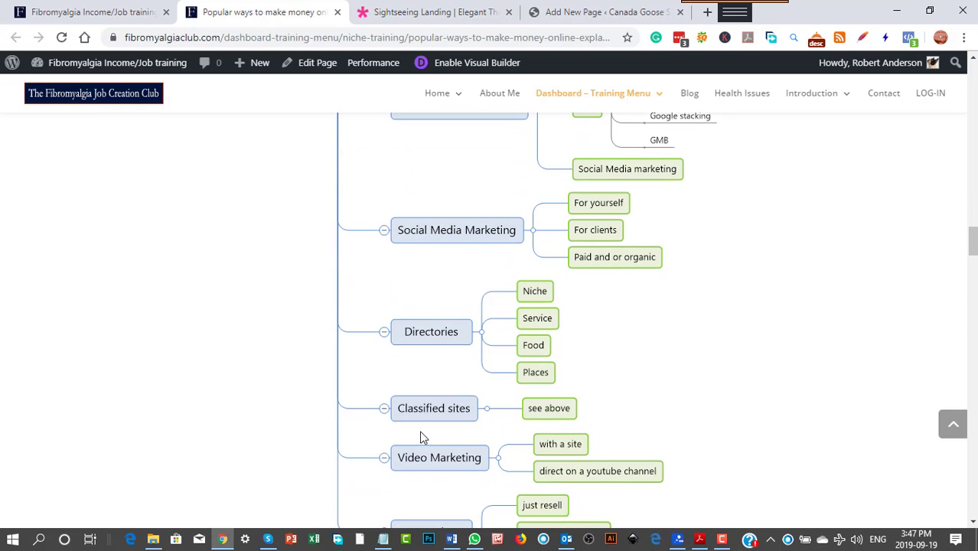
pyautogui.scroll(3)
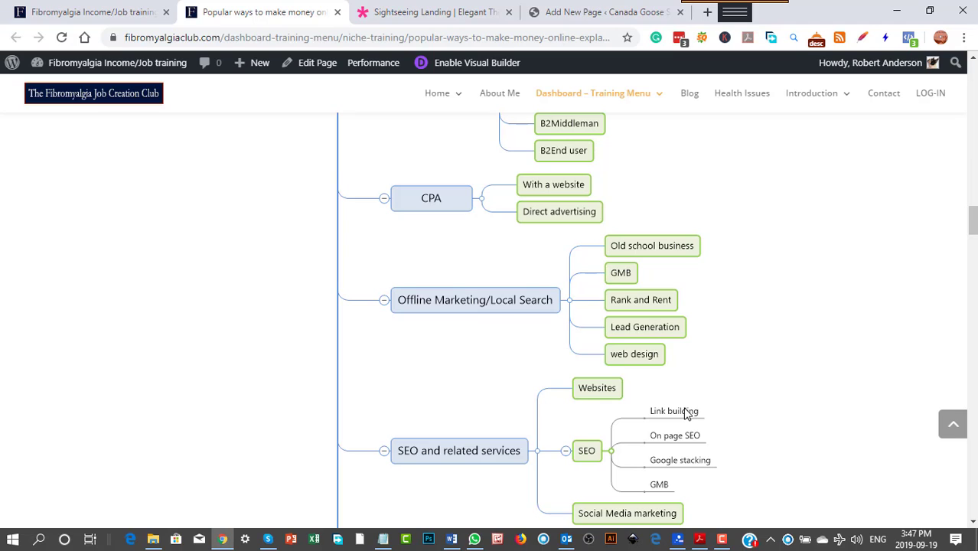
pyautogui.moveTo(800, 364)
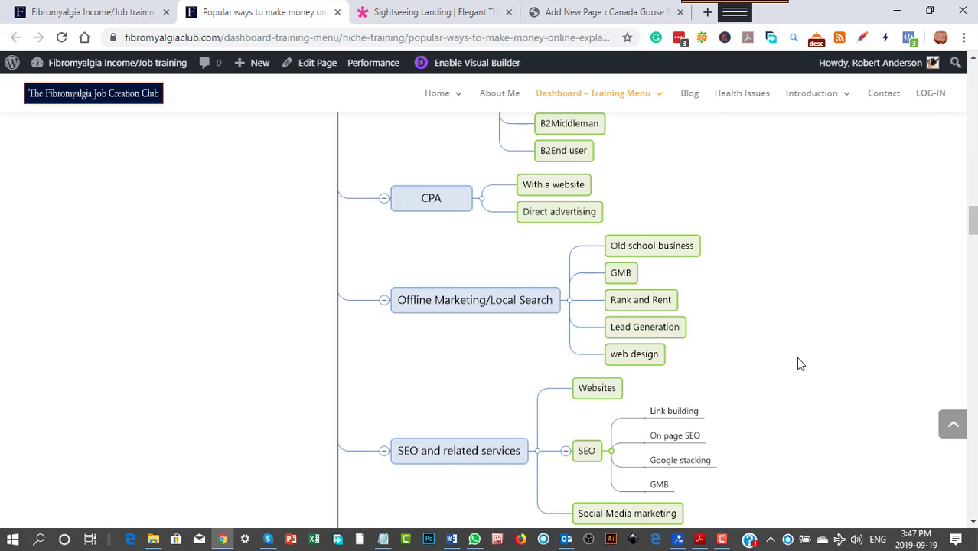
pyautogui.scroll(-3)
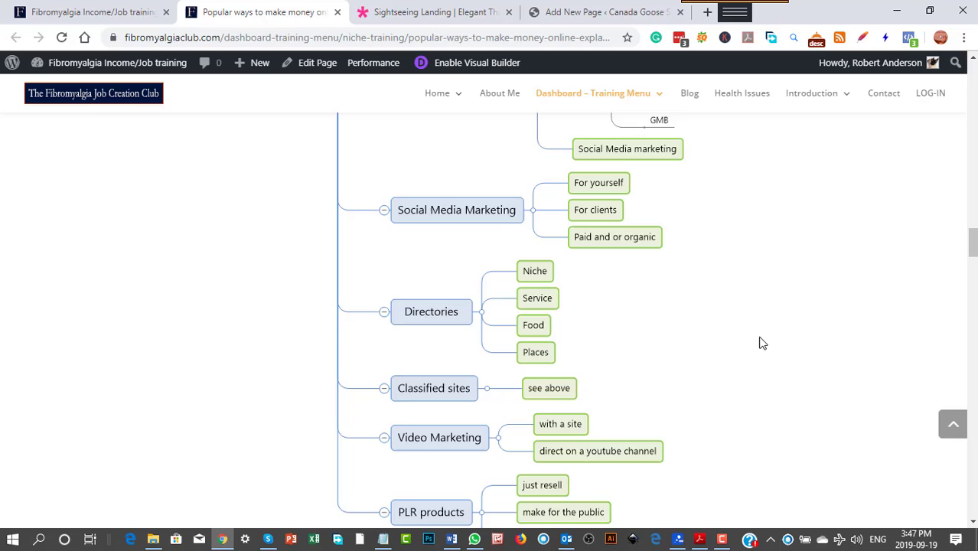
pyautogui.scroll(-3)
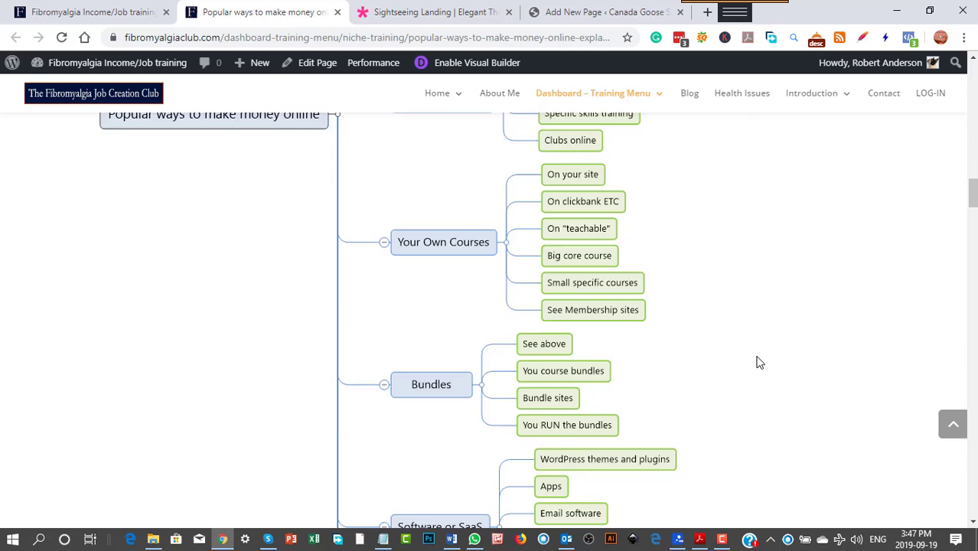
pyautogui.scroll(-3)
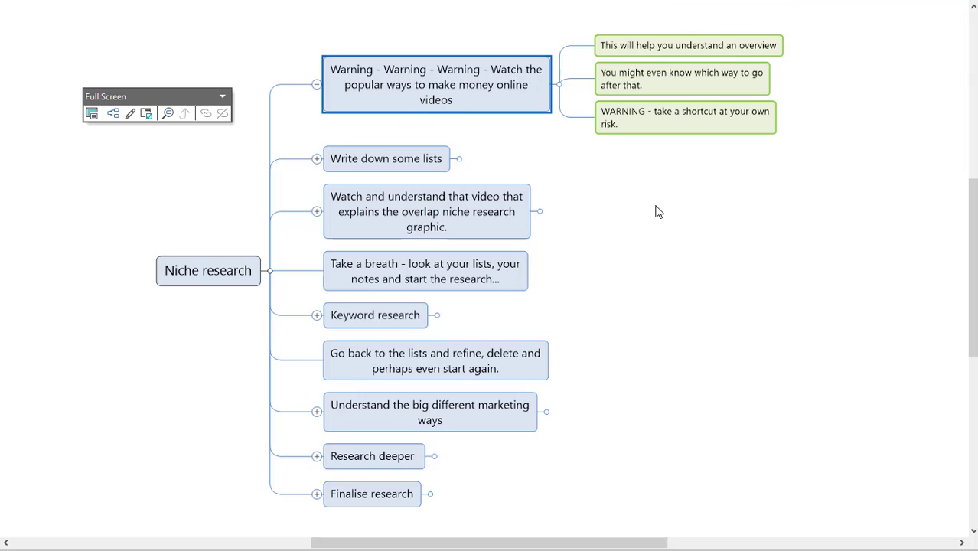
pyautogui.moveTo(645, 218)
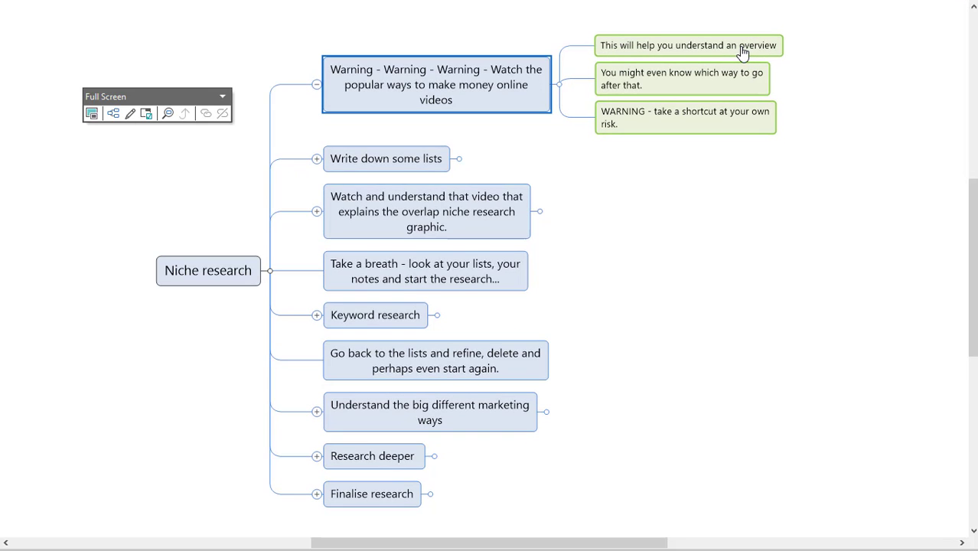
pyautogui.moveTo(629, 89)
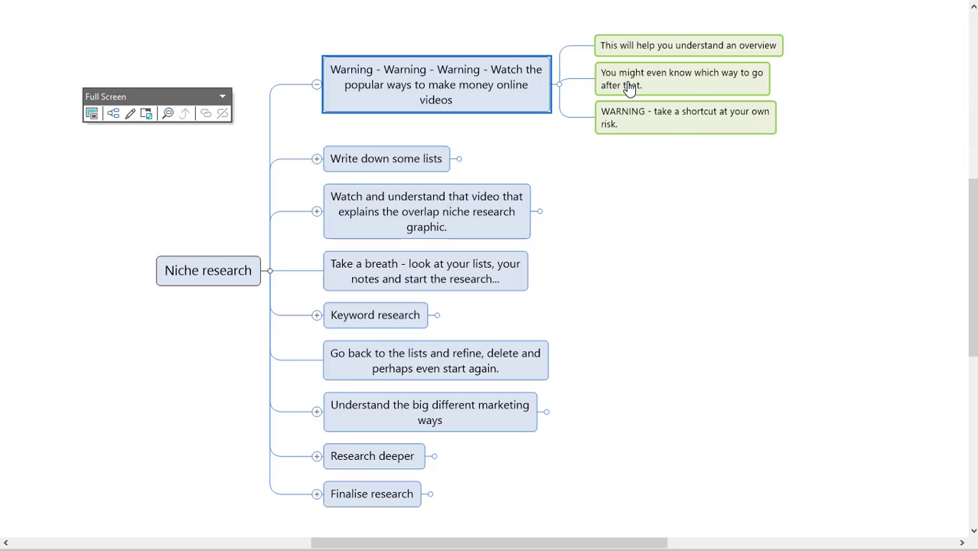
pyautogui.moveTo(764, 205)
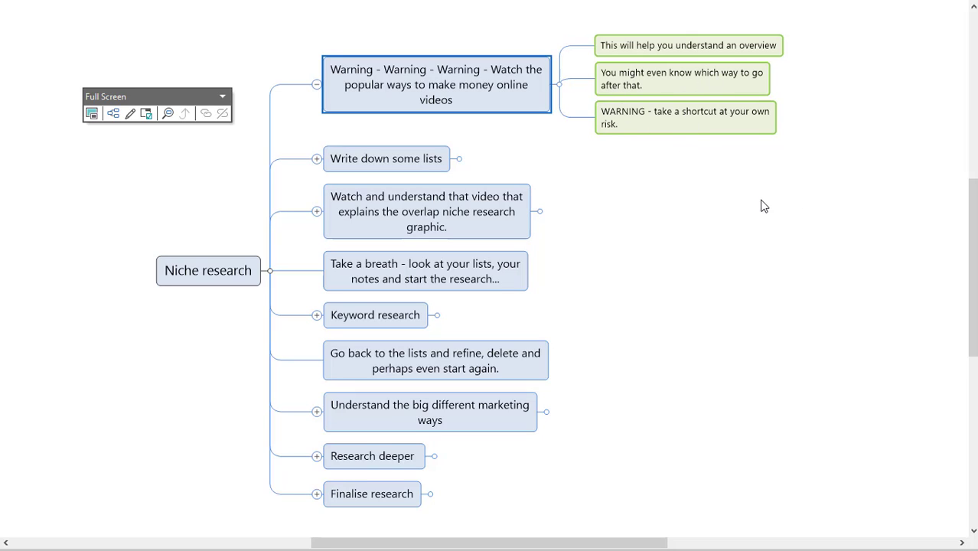
pyautogui.moveTo(726, 262)
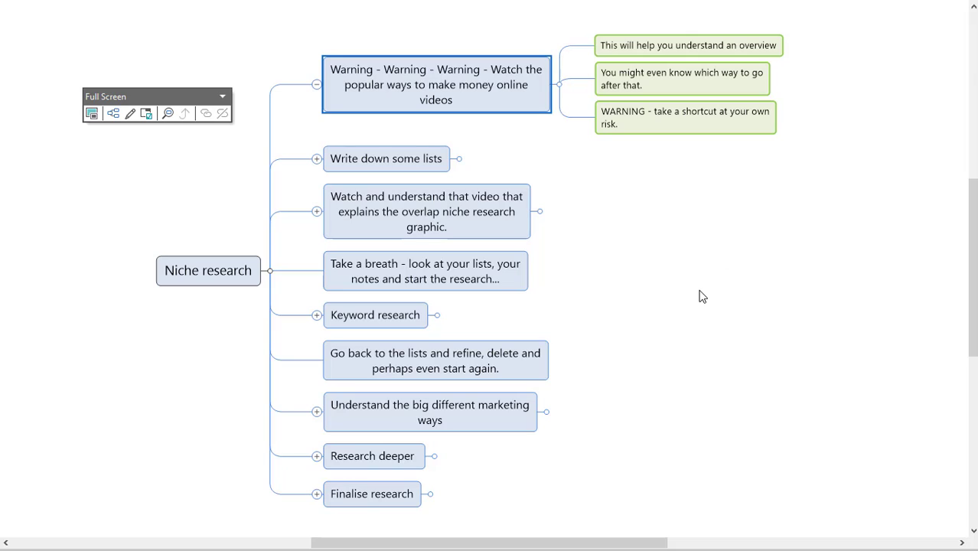
pyautogui.moveTo(242, 405)
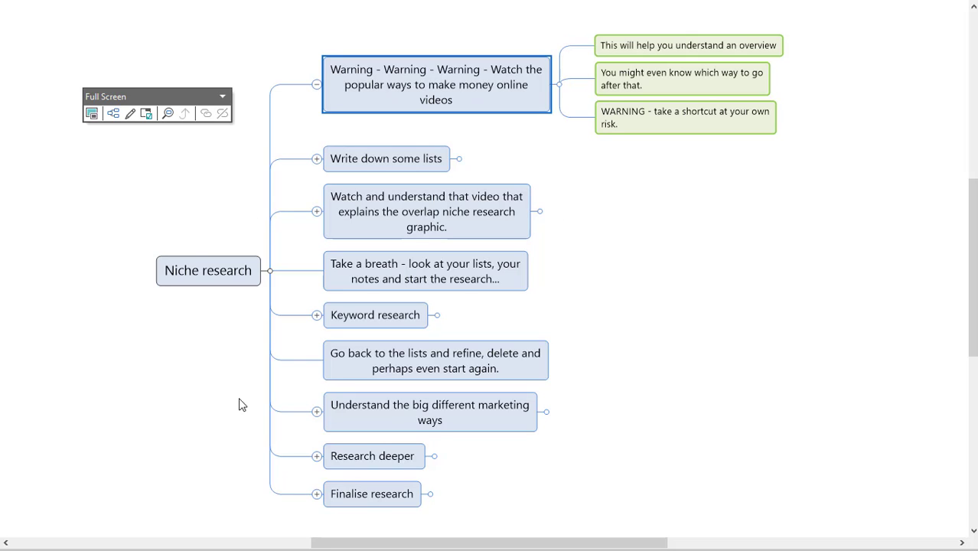
pyautogui.moveTo(647, 387)
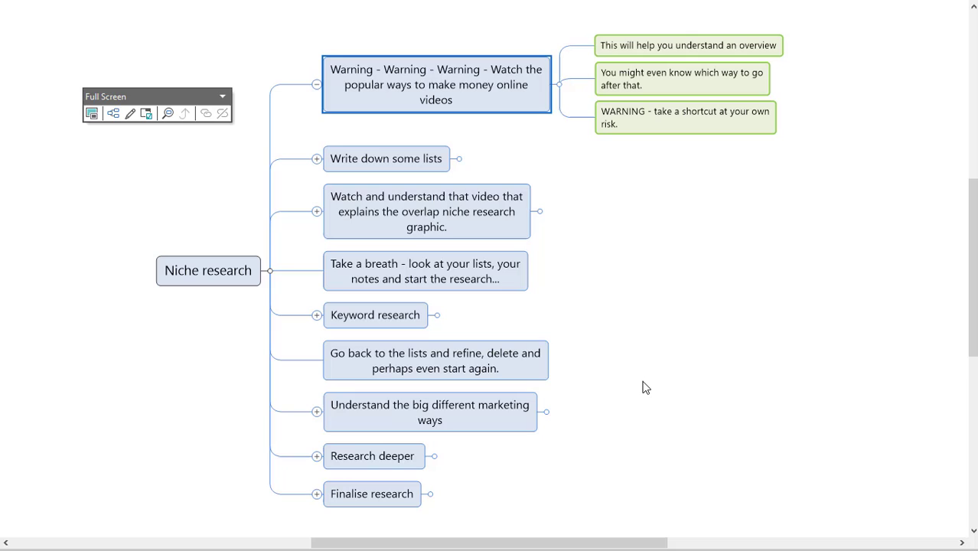
pyautogui.moveTo(413, 249)
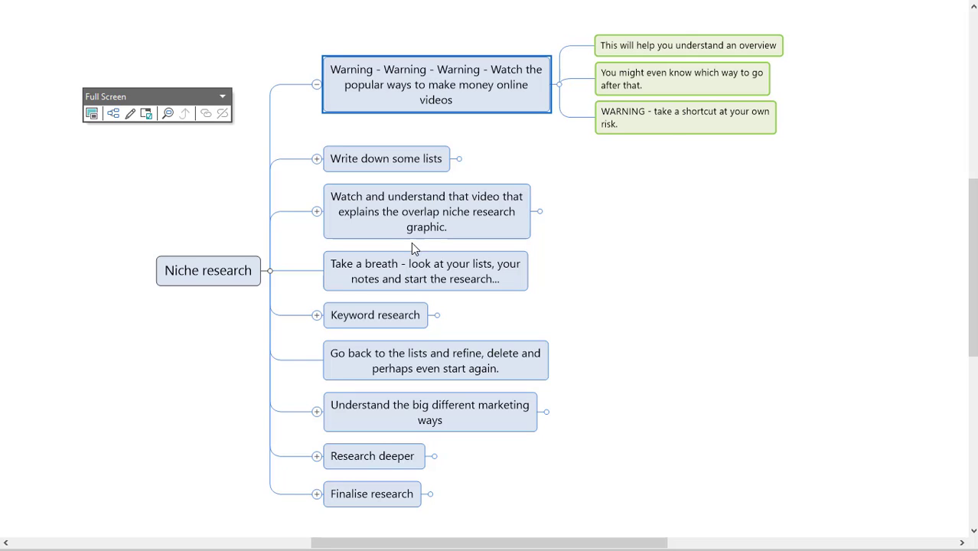
pyautogui.moveTo(730, 126)
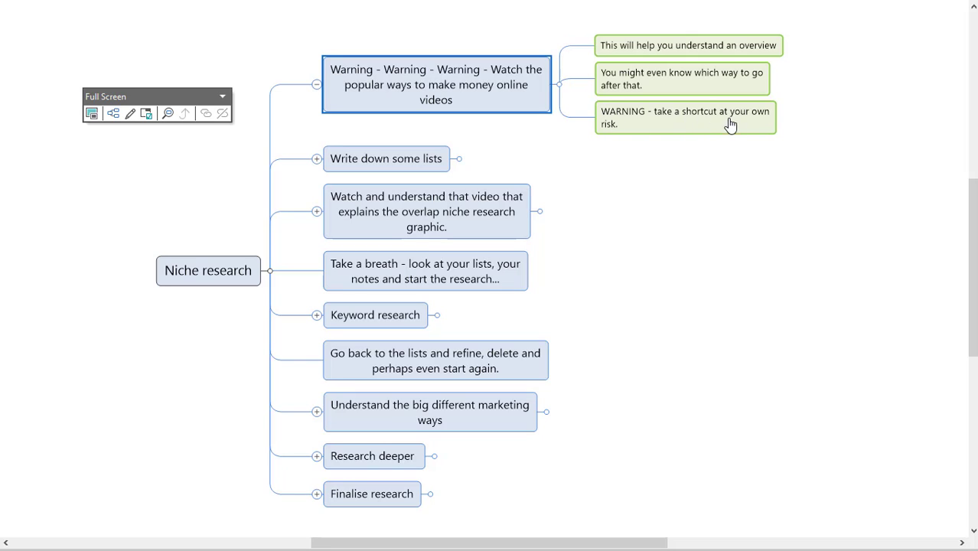
pyautogui.moveTo(513, 190)
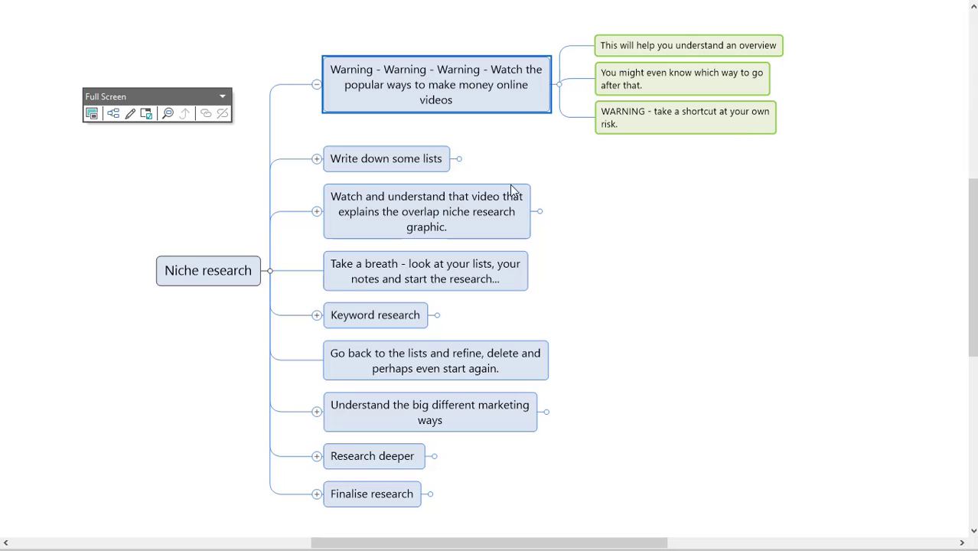
pyautogui.moveTo(388, 159)
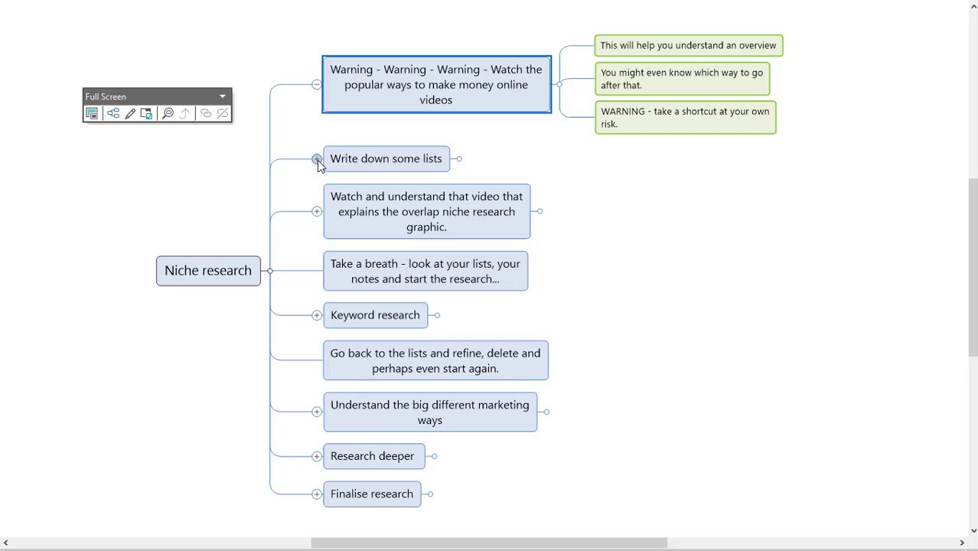
# Step: Expand Write down some lists, Niche ideas, the overlap niche research video and Keyword research topics
pyautogui.click(316, 159)
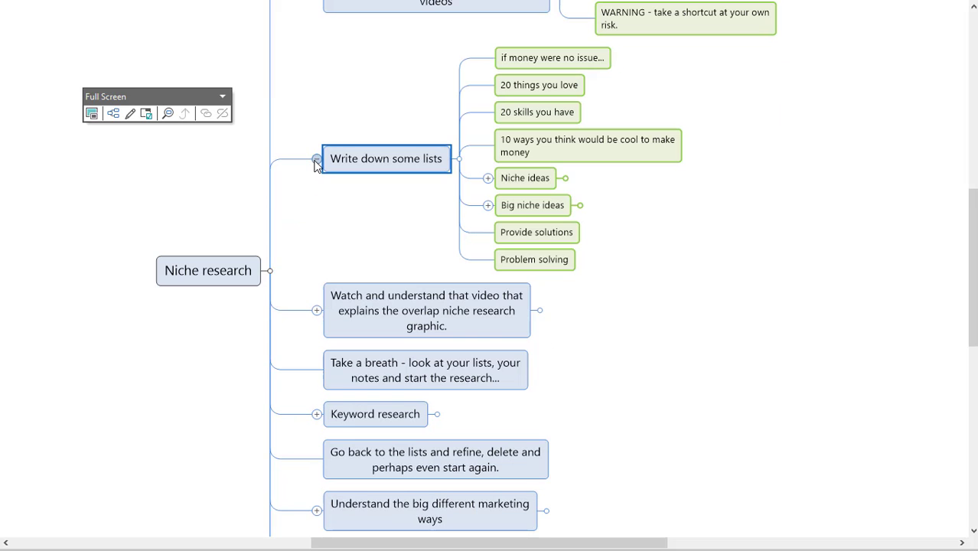
pyautogui.click(488, 178)
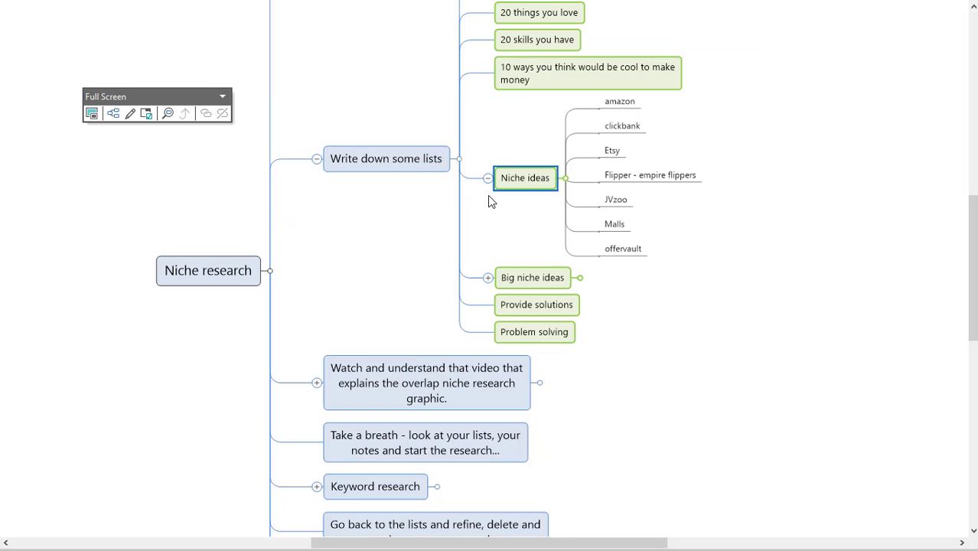
pyautogui.scroll(-3)
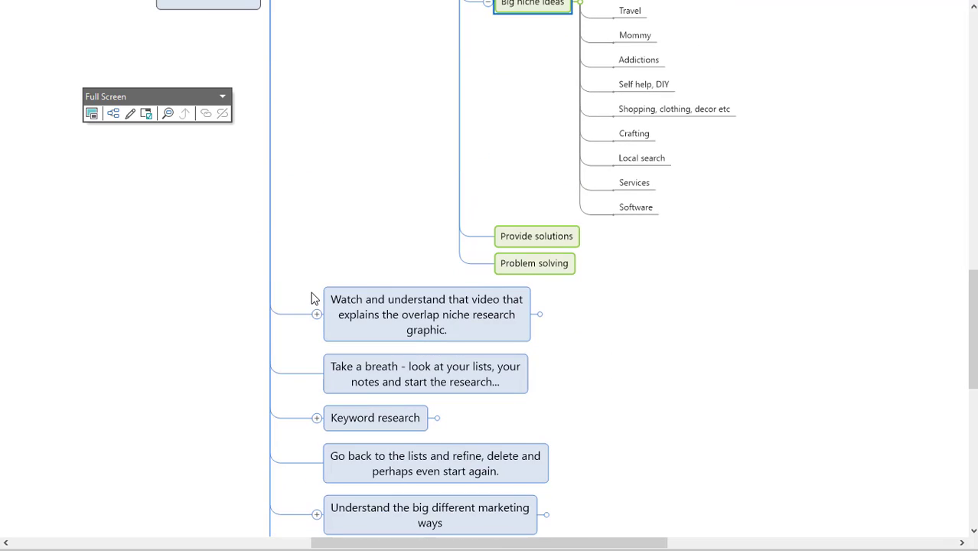
pyautogui.click(316, 314)
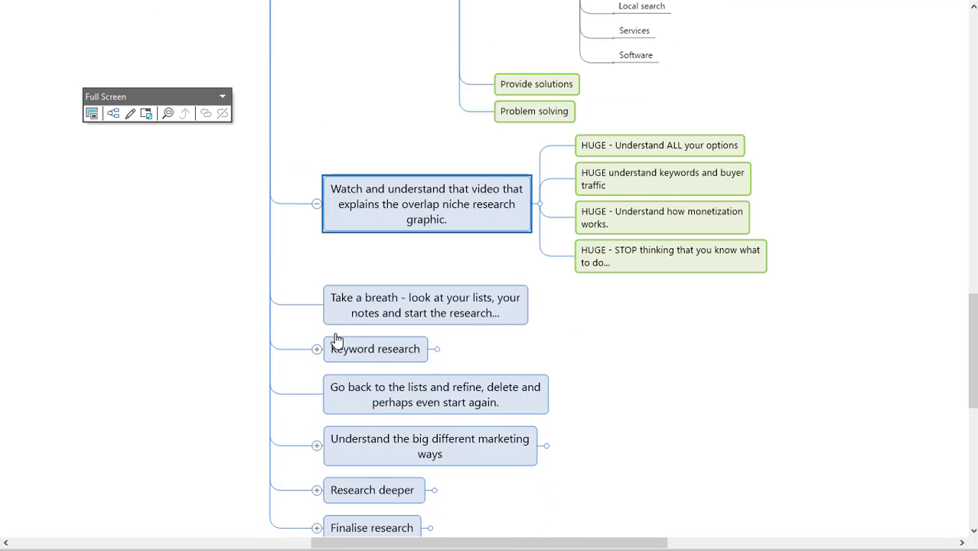
pyautogui.click(316, 349)
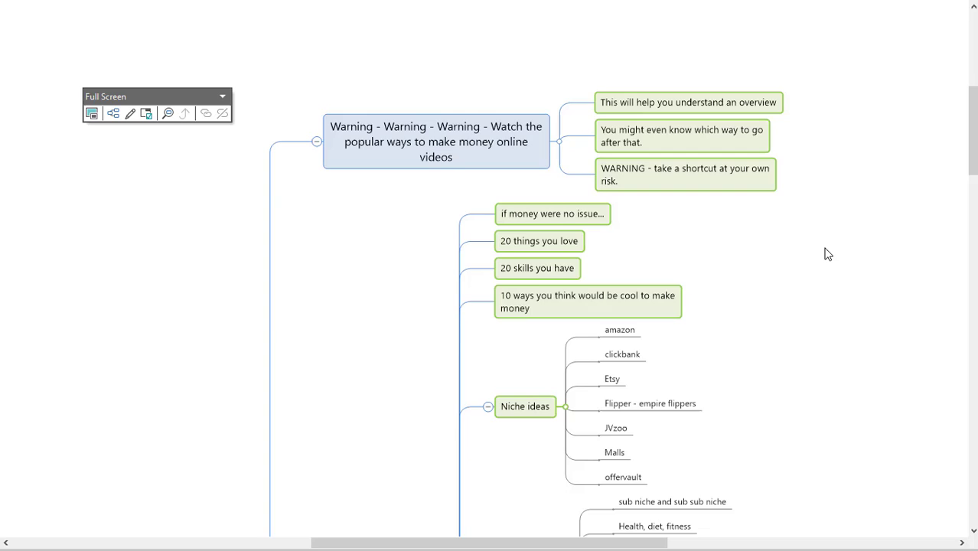
pyautogui.scroll(-3)
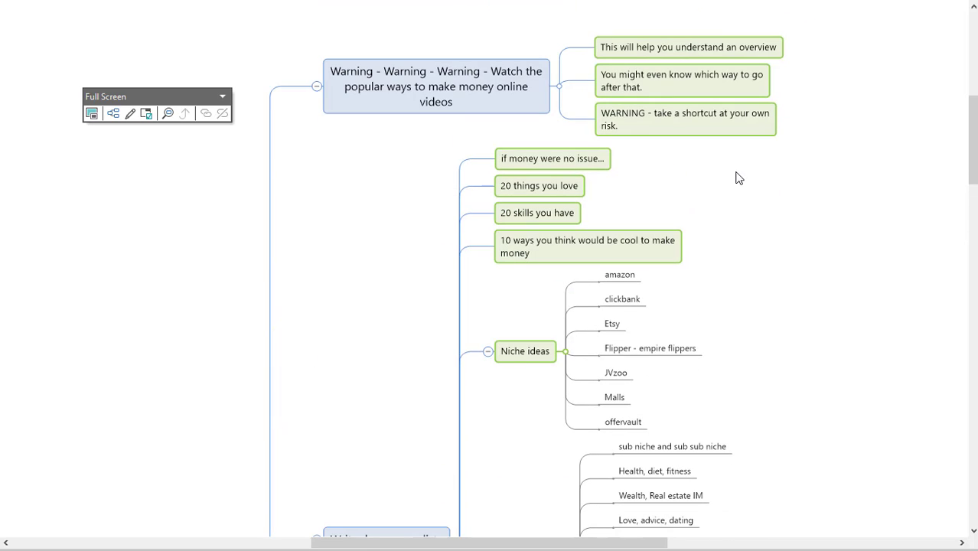
pyautogui.moveTo(573, 185)
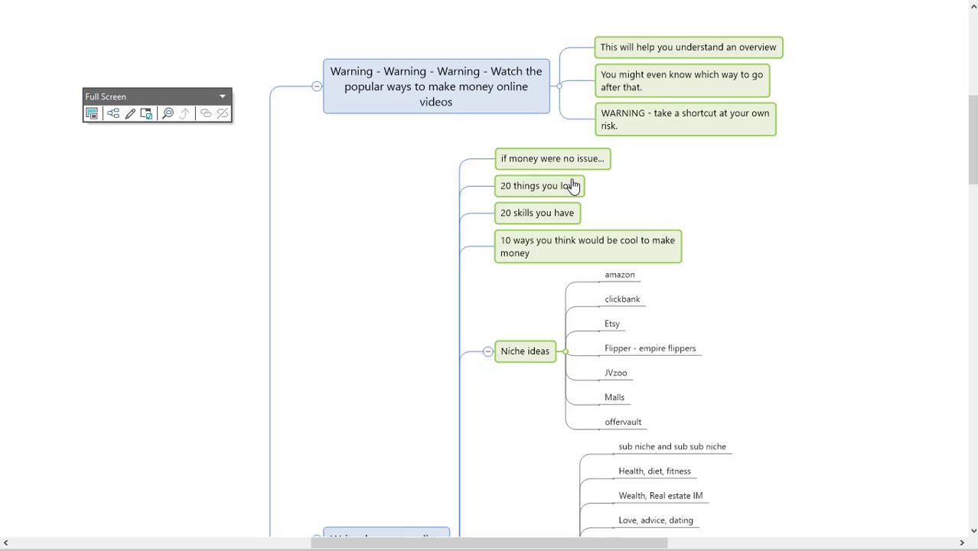
pyautogui.scroll(-3)
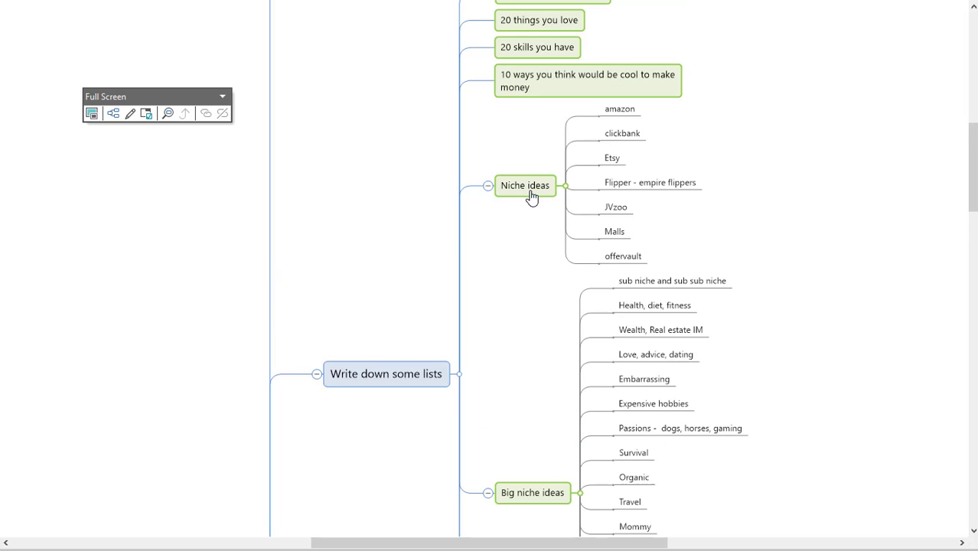
pyautogui.moveTo(626, 115)
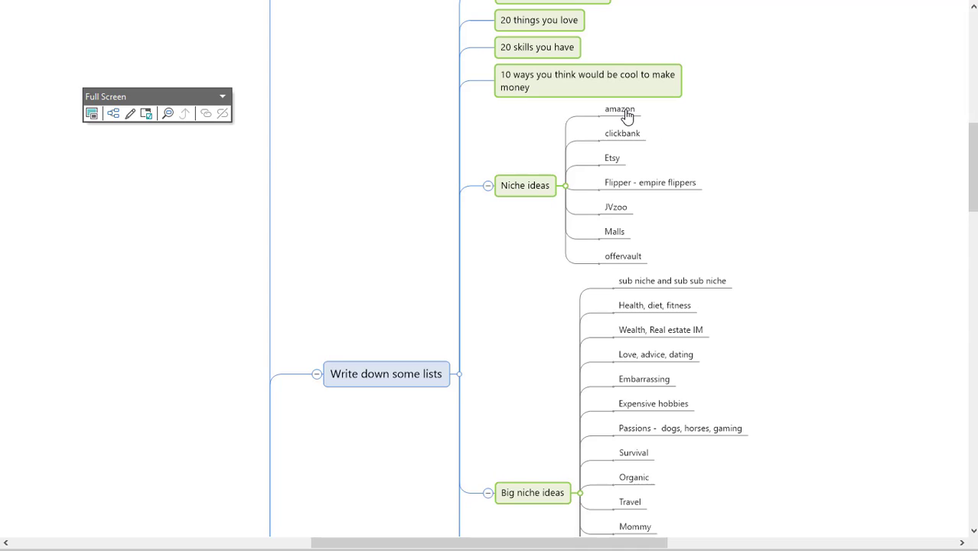
pyautogui.moveTo(621, 210)
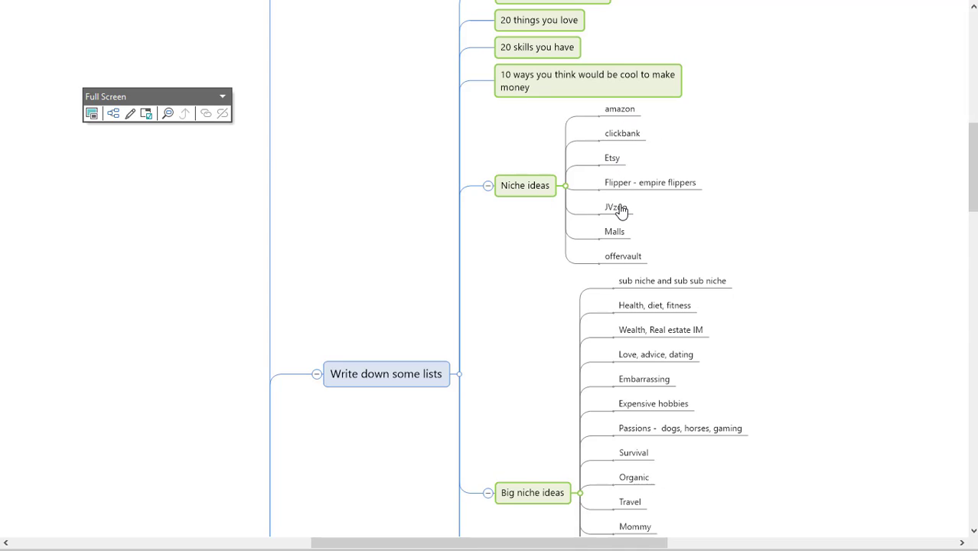
pyautogui.moveTo(597, 166)
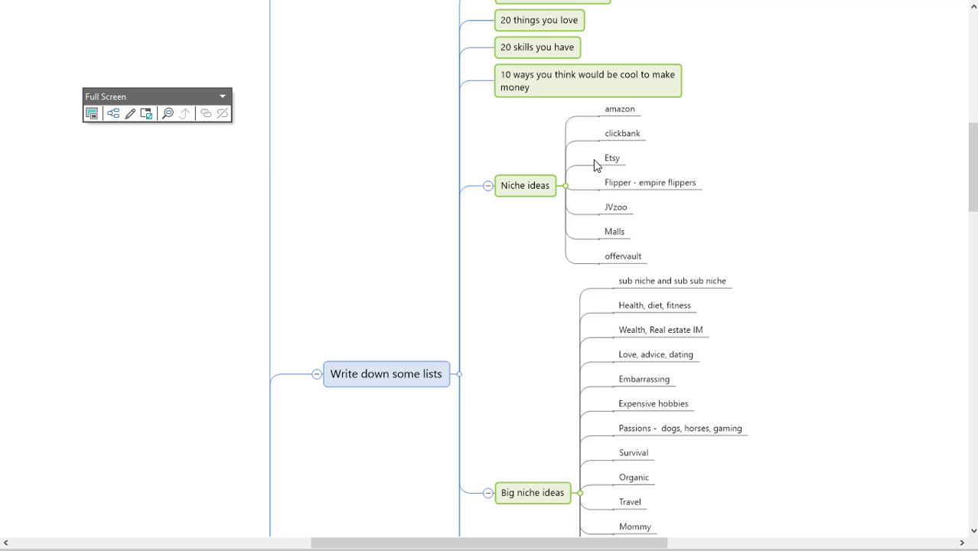
pyautogui.moveTo(619, 123)
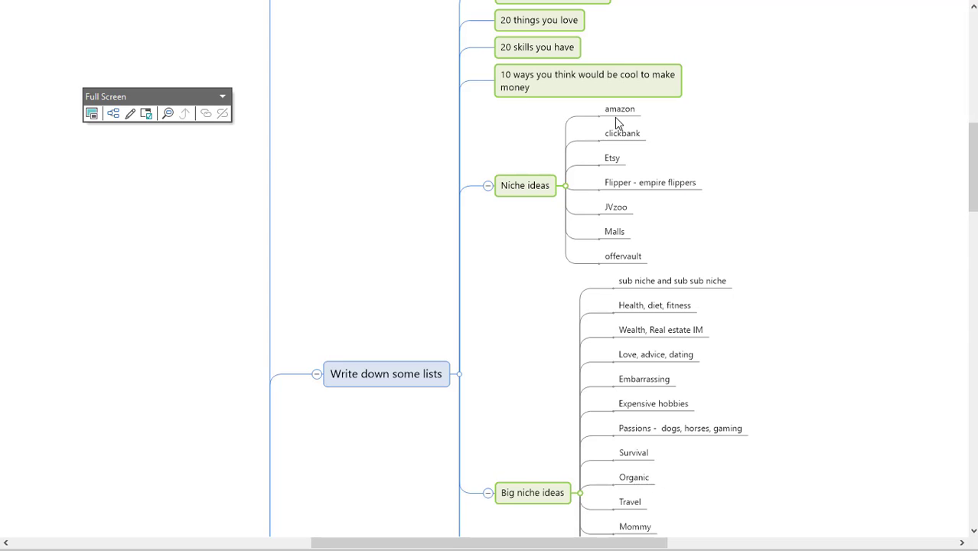
pyautogui.moveTo(634, 245)
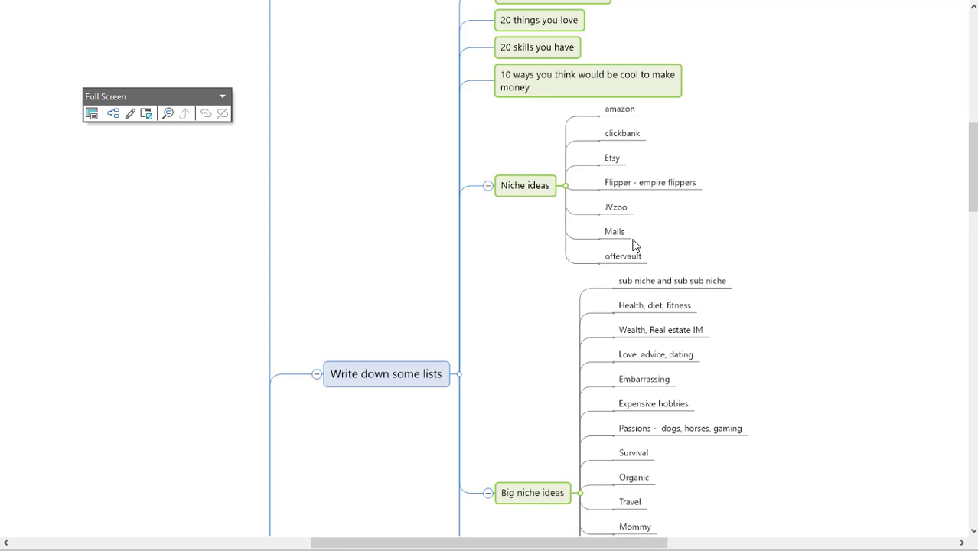
pyautogui.moveTo(691, 376)
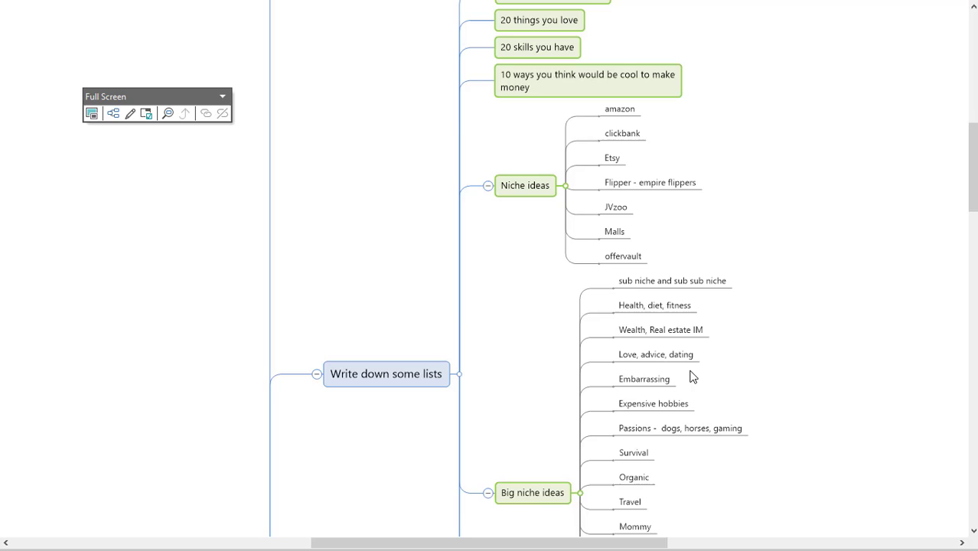
pyautogui.scroll(-3)
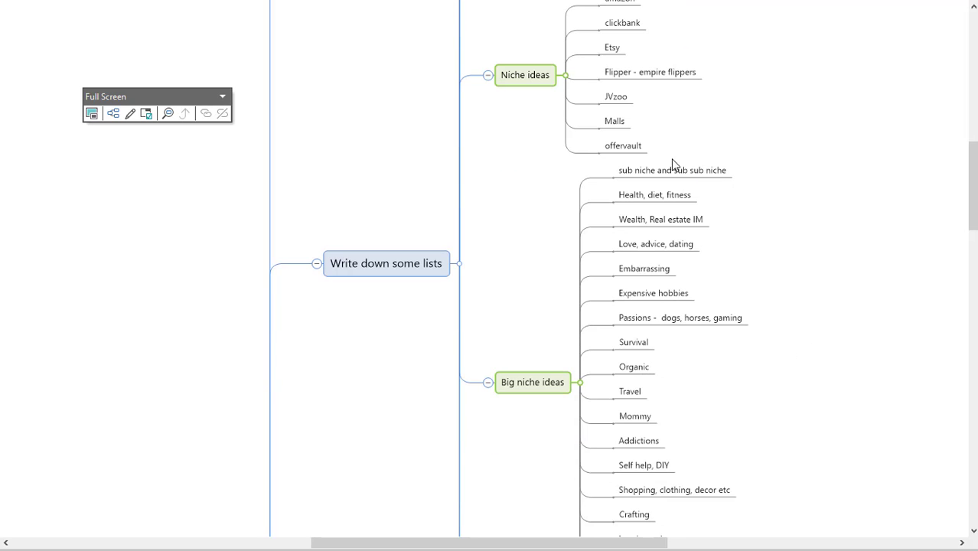
pyautogui.scroll(-3)
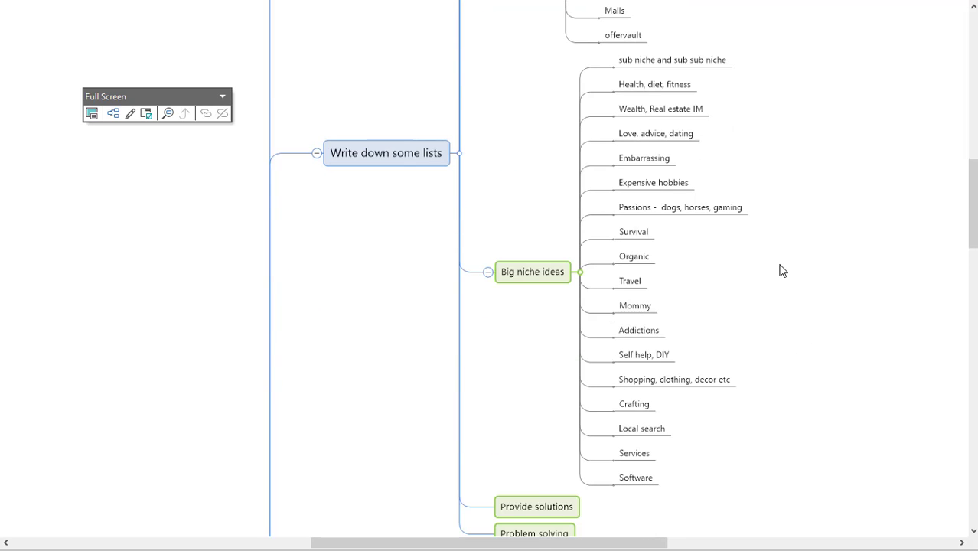
pyautogui.scroll(-3)
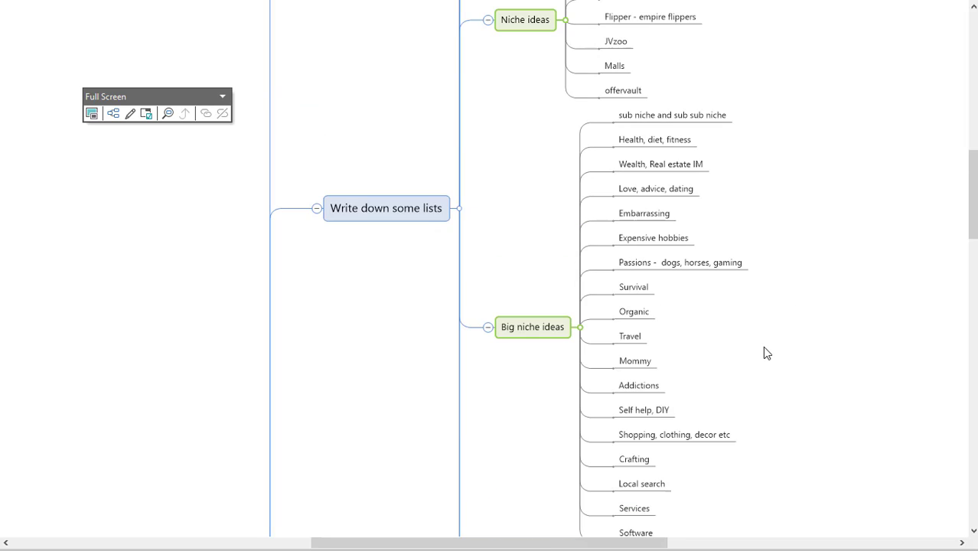
pyautogui.moveTo(651, 109)
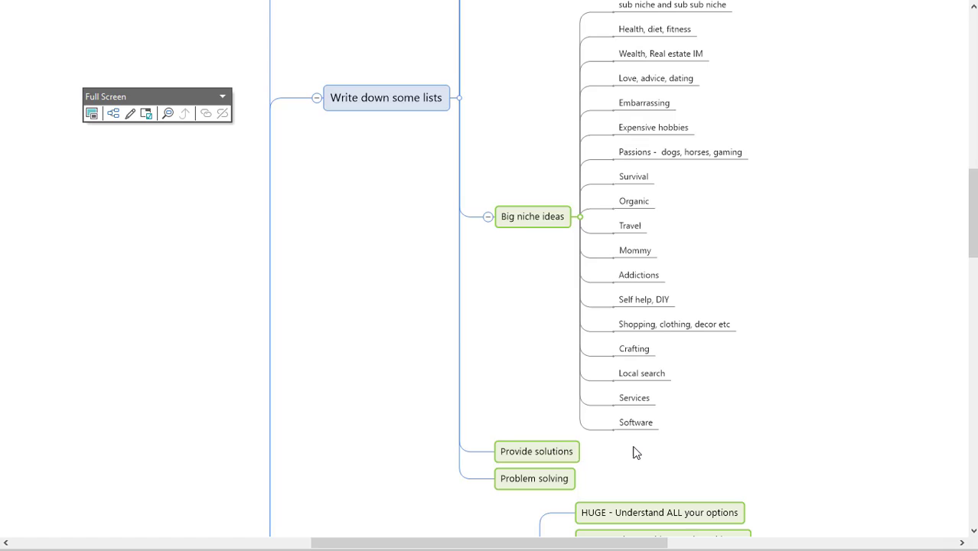
pyautogui.moveTo(639, 167)
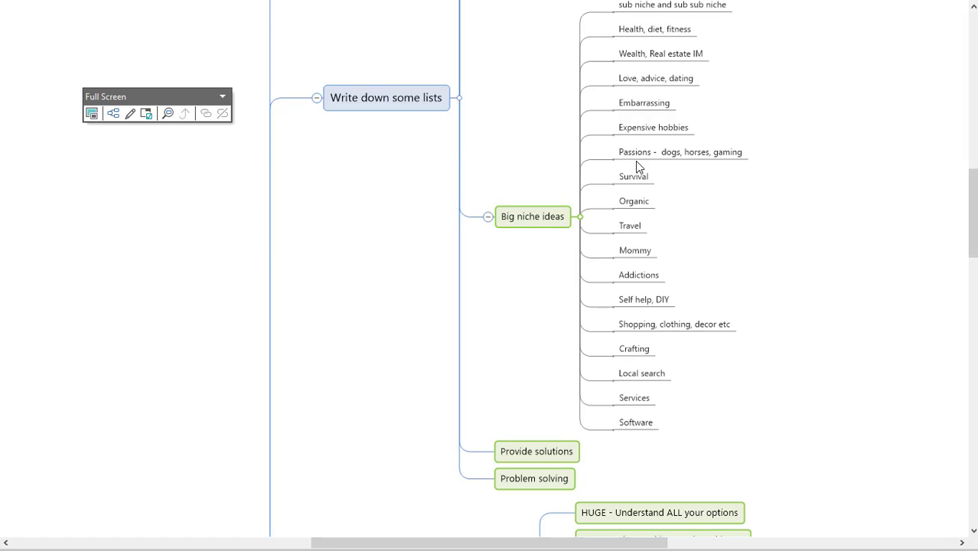
pyautogui.moveTo(525, 228)
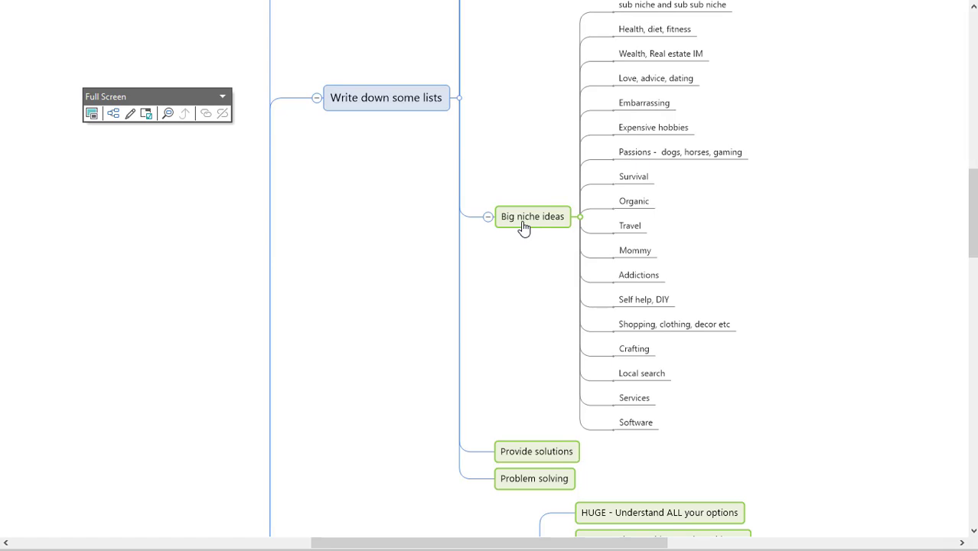
pyautogui.moveTo(775, 247)
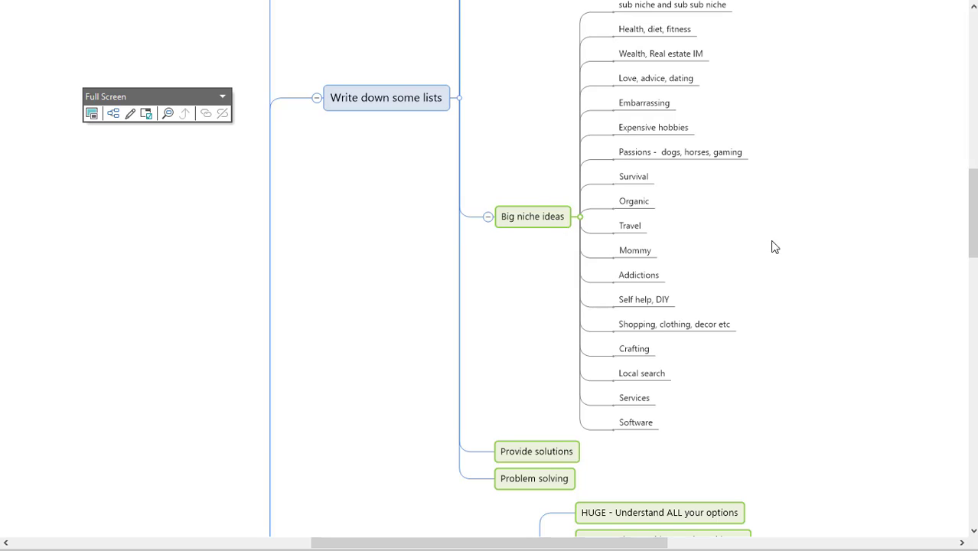
pyautogui.scroll(-3)
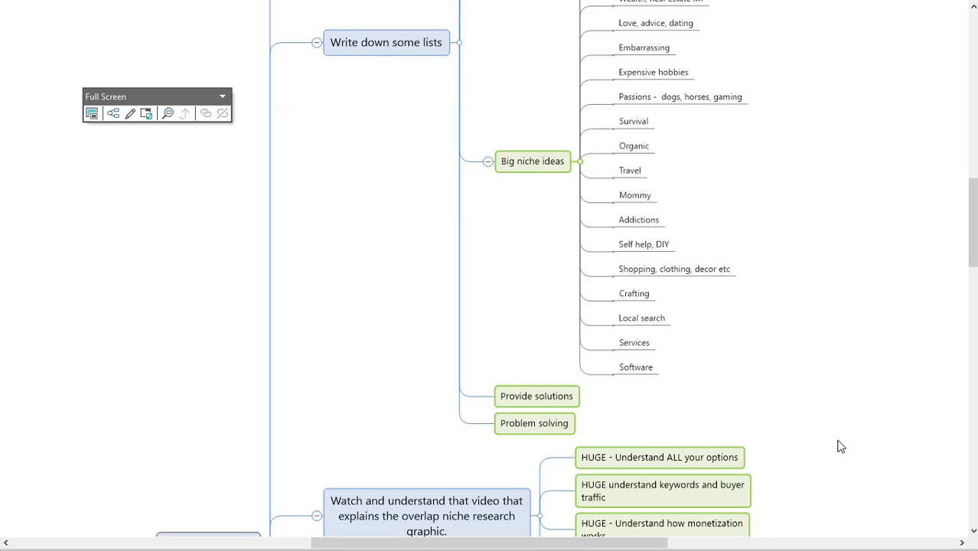
# Step: Scroll down the map toward the marketing ways, Research deeper and Finalise research topics
pyautogui.scroll(-3)
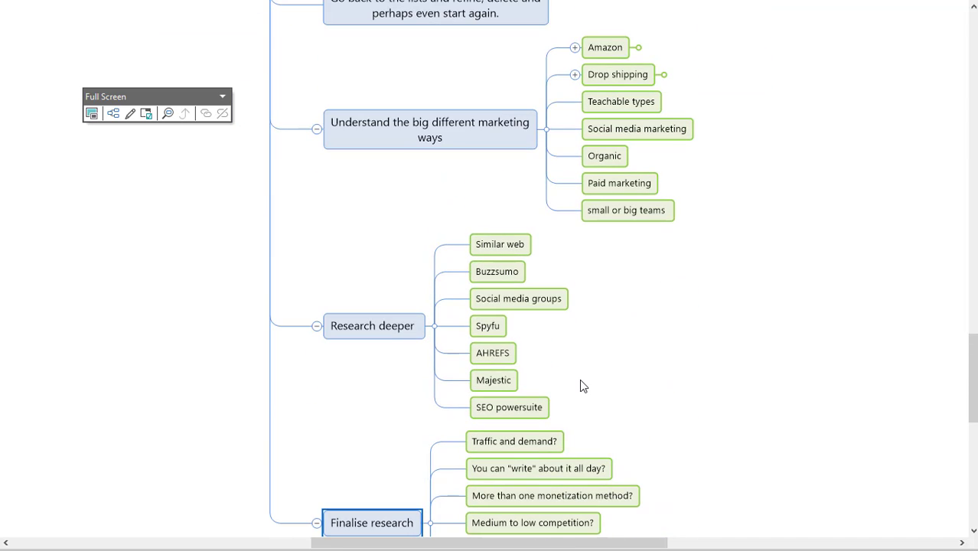
pyautogui.moveTo(605, 397)
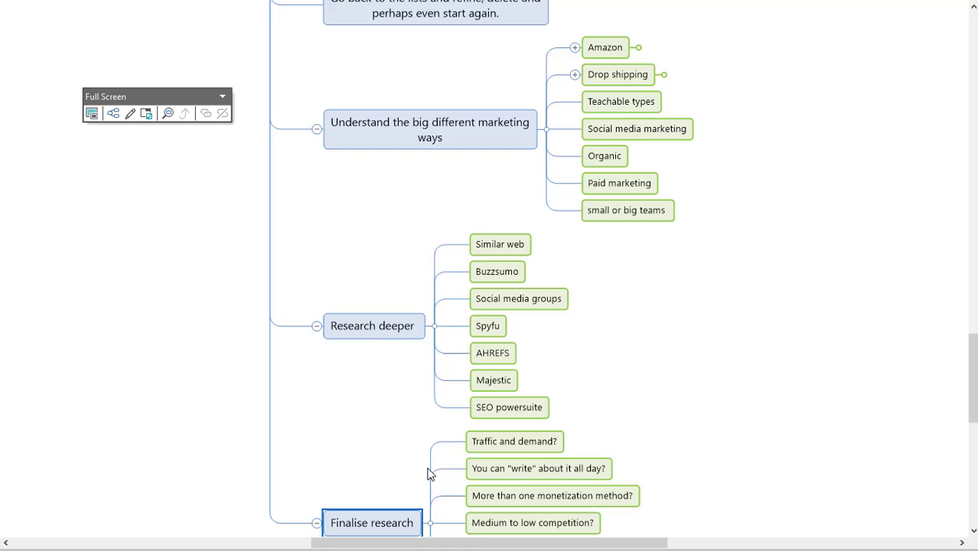
pyautogui.moveTo(518, 428)
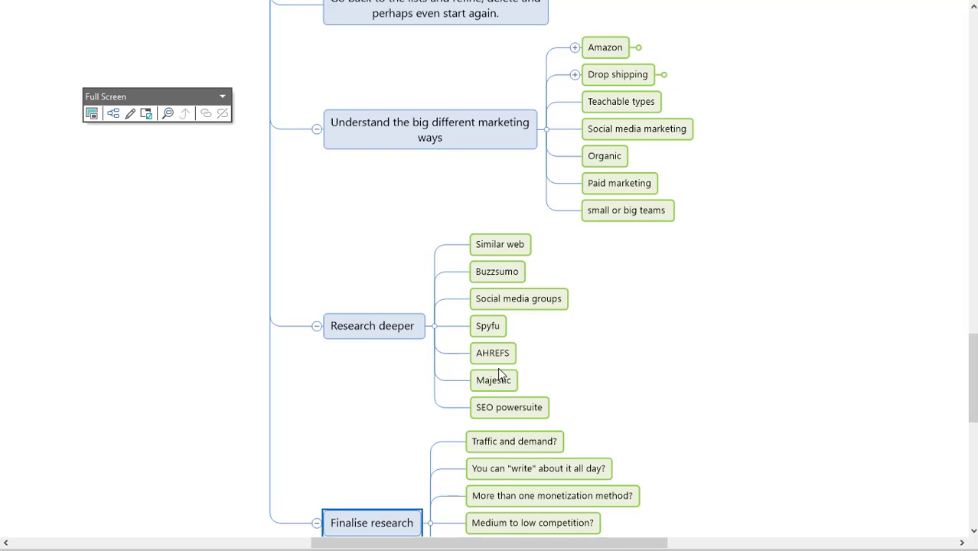
pyautogui.moveTo(956, 300)
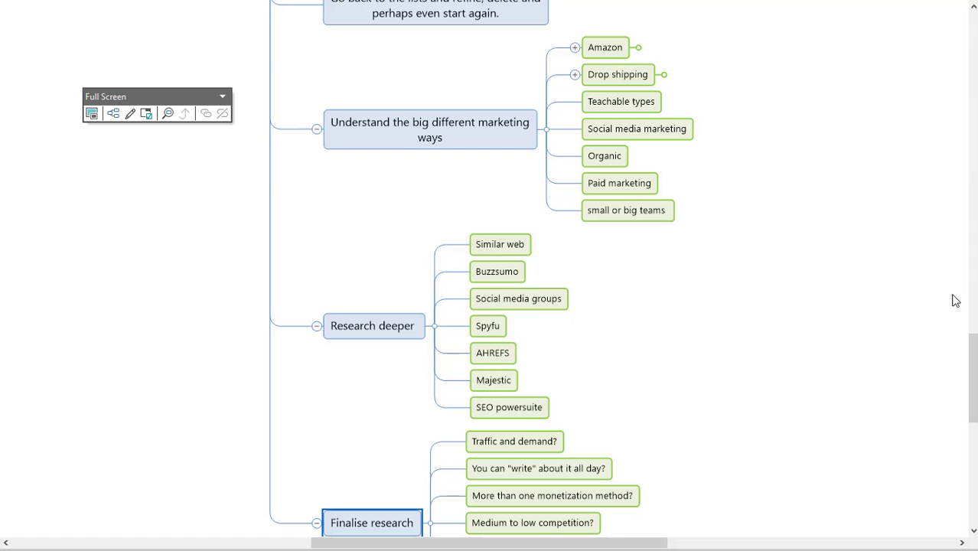